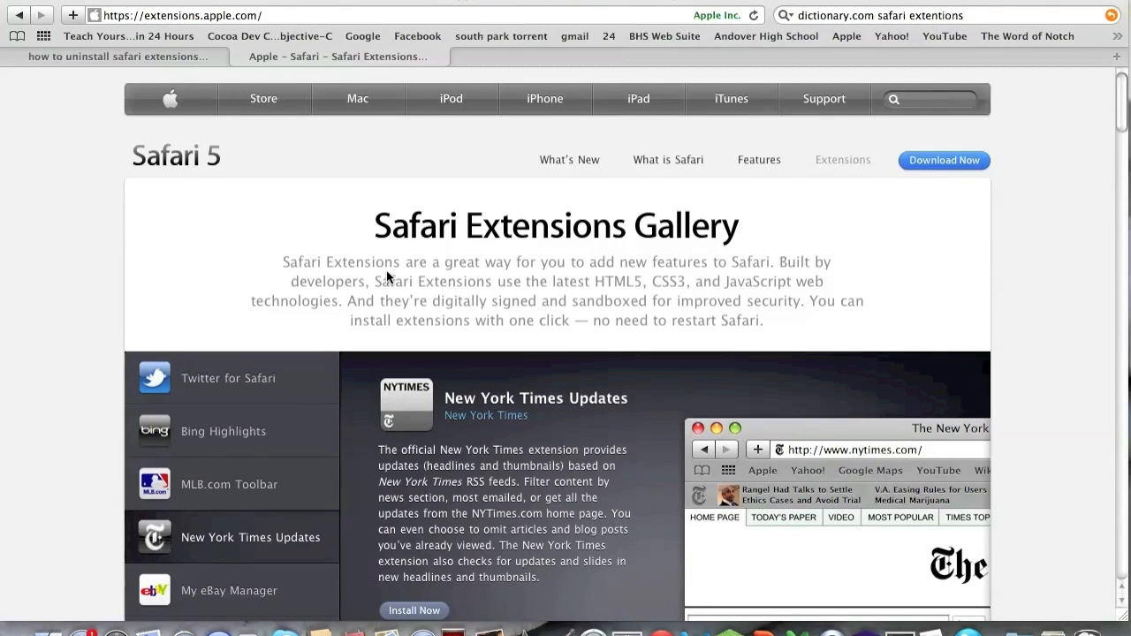
Bring the Extensions Gallery's Dictionary.com Toolbar listing, marked Installed, into view.
{"action": "left_click", "coordinate": [230, 590]}
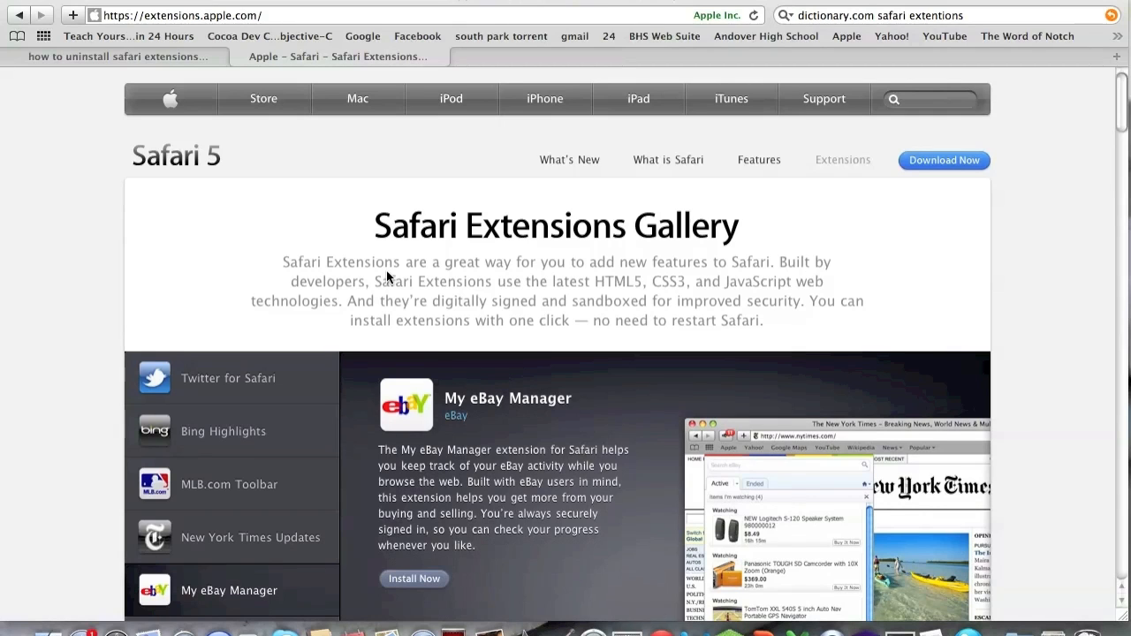
{"action": "mouse_move", "coordinate": [367, 166]}
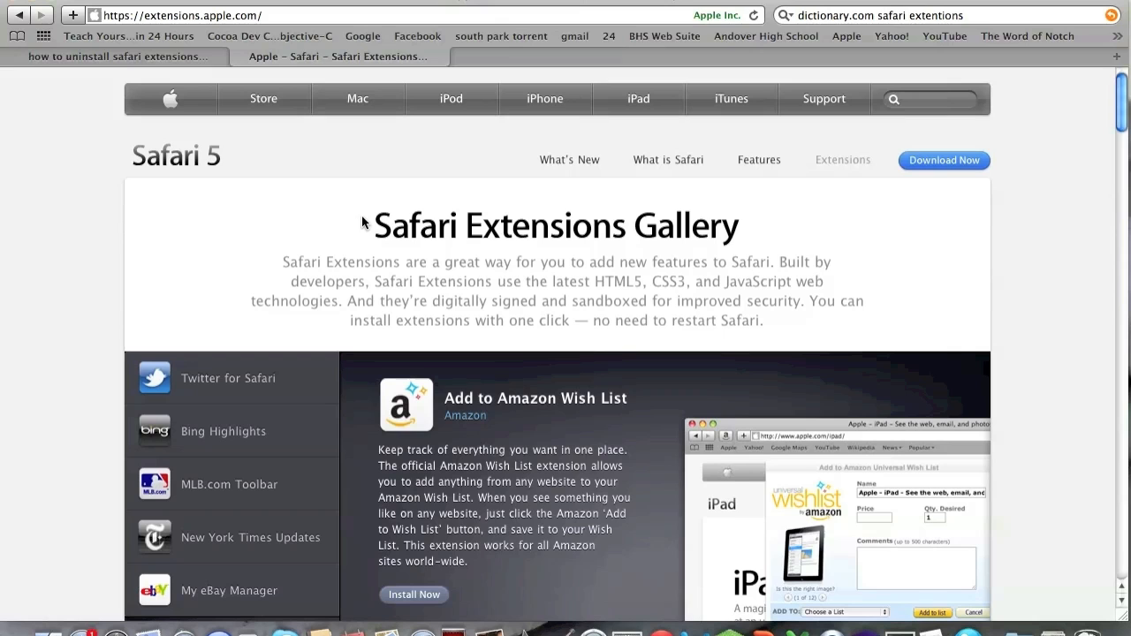
{"action": "mouse_move", "coordinate": [283, 166]}
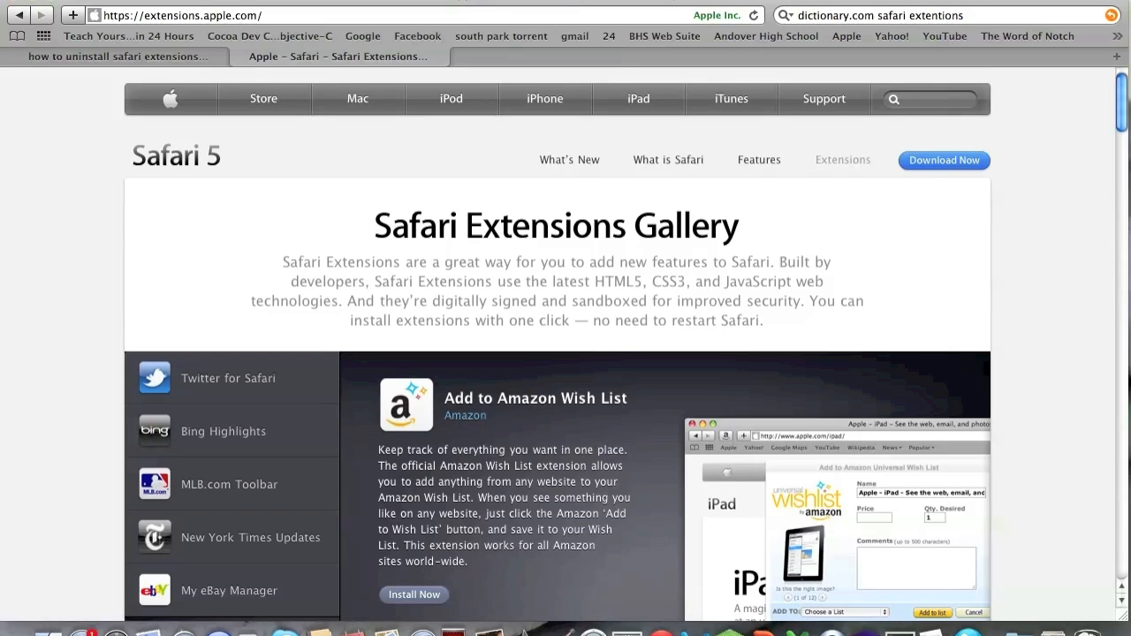
{"action": "left_click", "coordinate": [228, 379]}
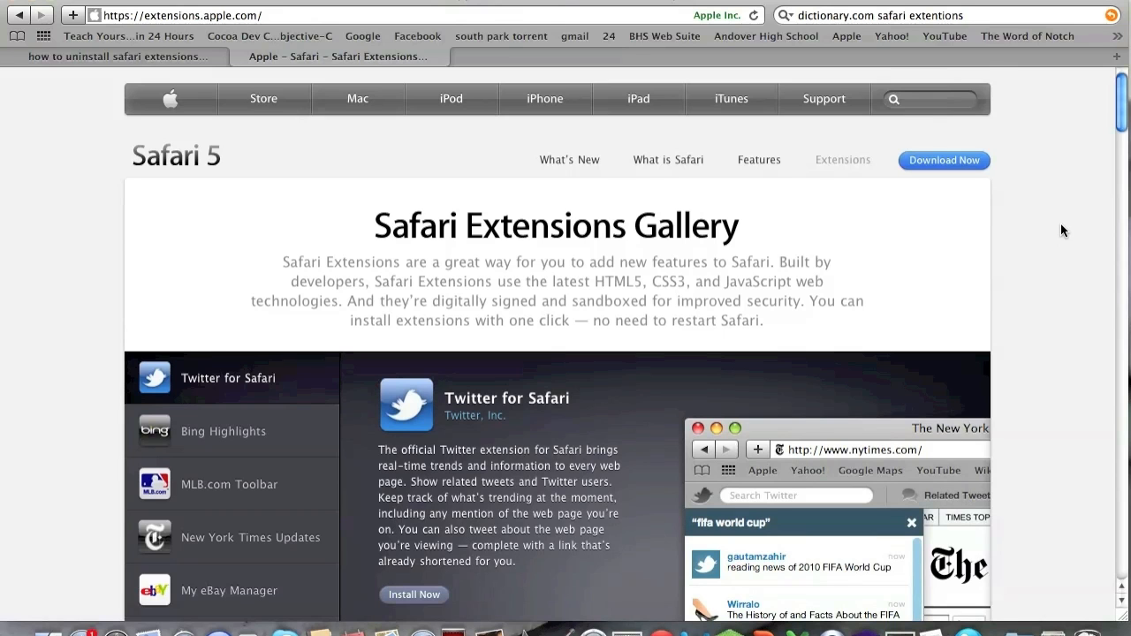
{"action": "scroll", "scroll_direction": "down", "scroll_amount": 3}
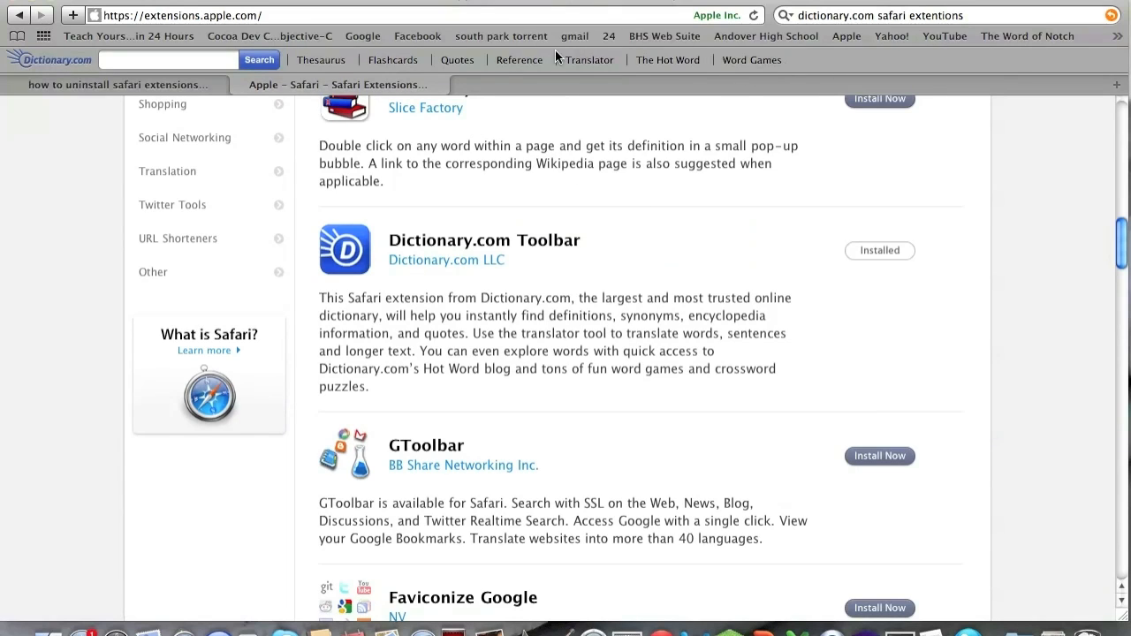
{"action": "mouse_move", "coordinate": [1005, 53]}
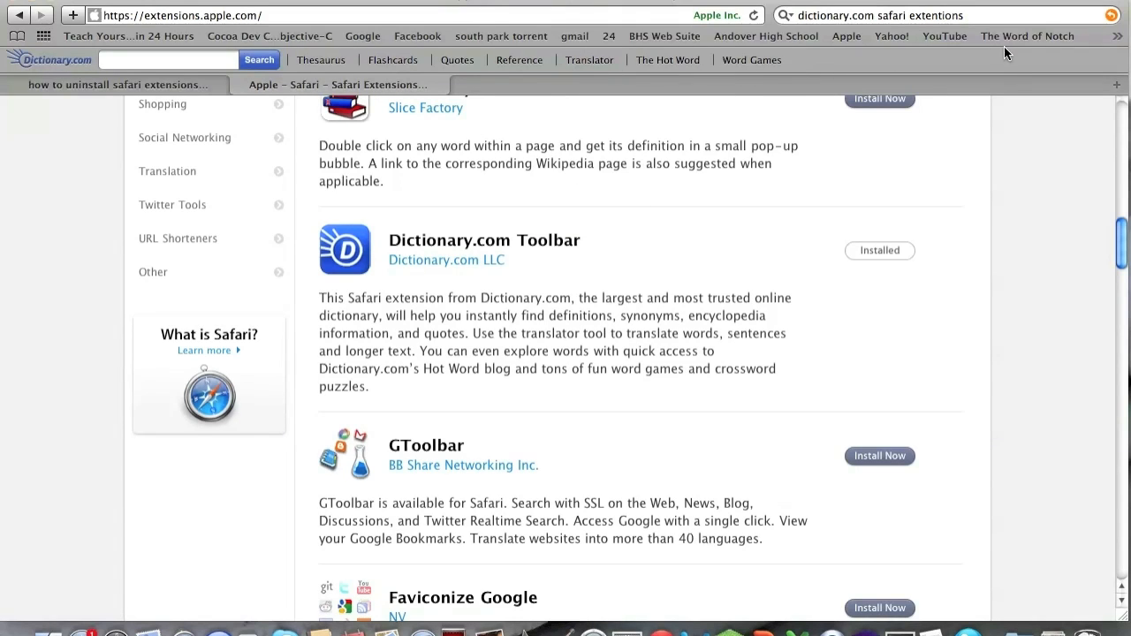
{"action": "mouse_move", "coordinate": [1003, 53]}
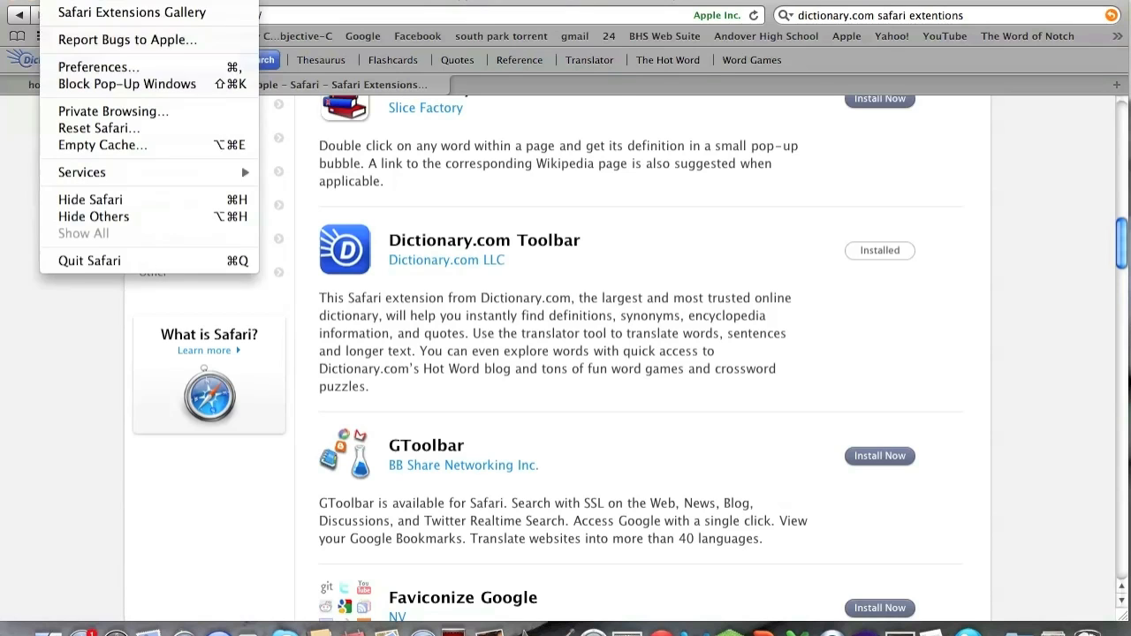
{"action": "mouse_move", "coordinate": [99, 67]}
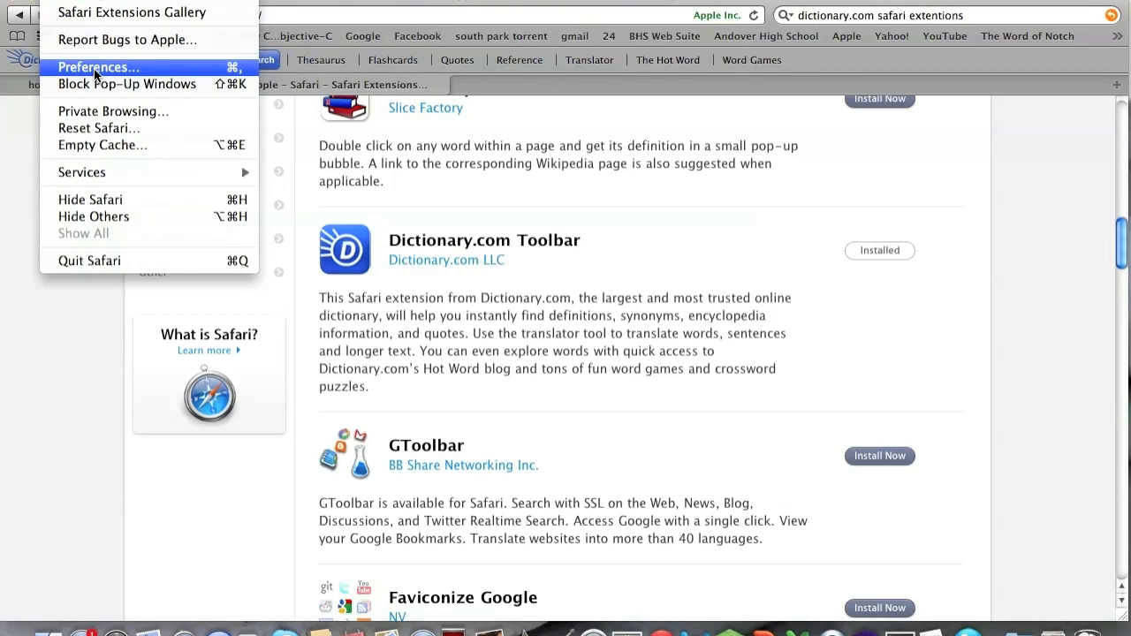
Show the Extensions pane of Safari's preferences.
{"action": "left_click", "coordinate": [97, 68]}
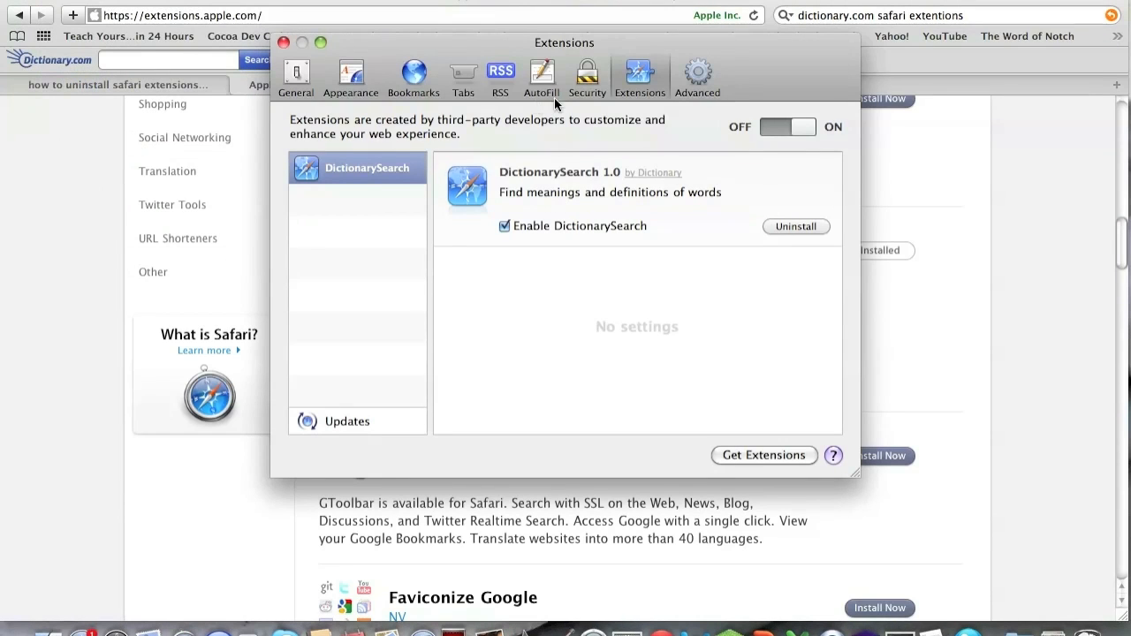
{"action": "mouse_move", "coordinate": [621, 110]}
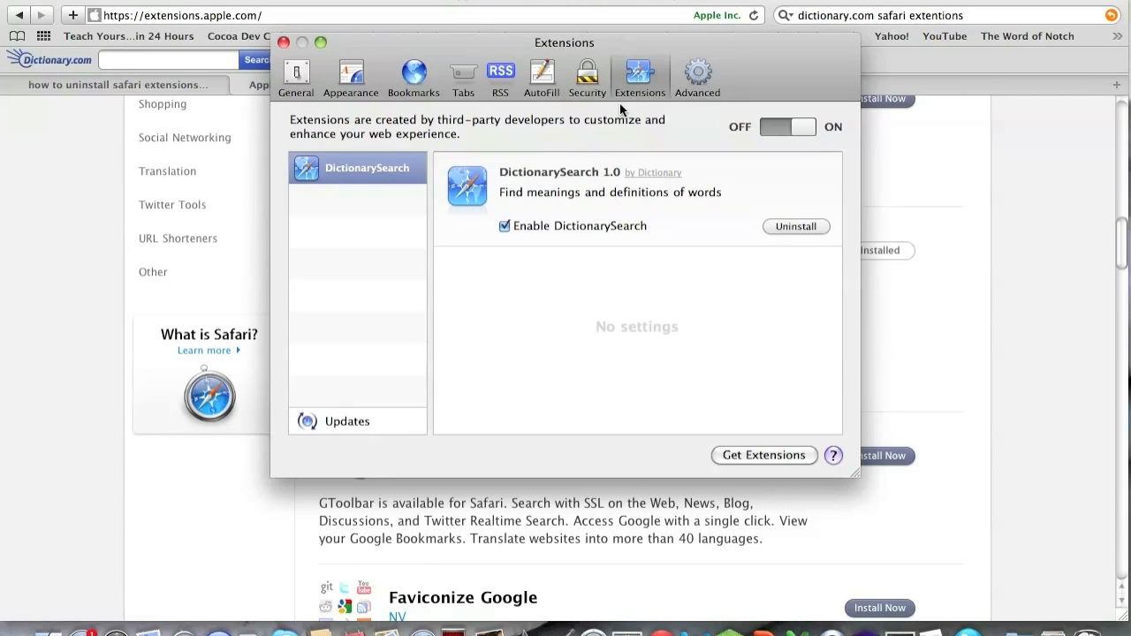
{"action": "left_click", "coordinate": [414, 78]}
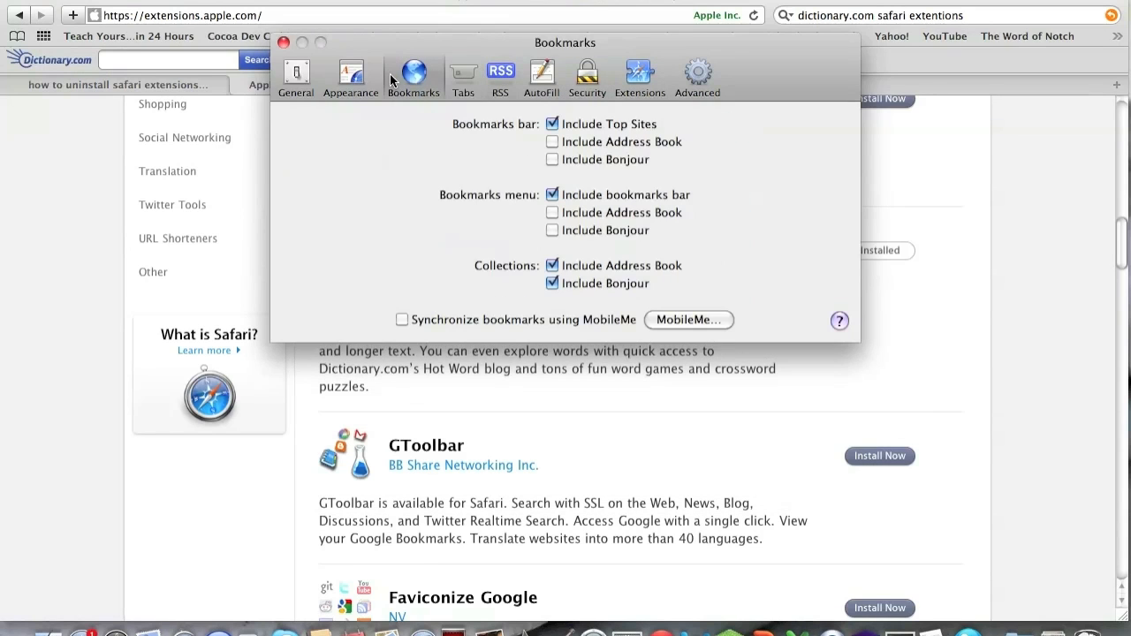
{"action": "left_click", "coordinate": [639, 78]}
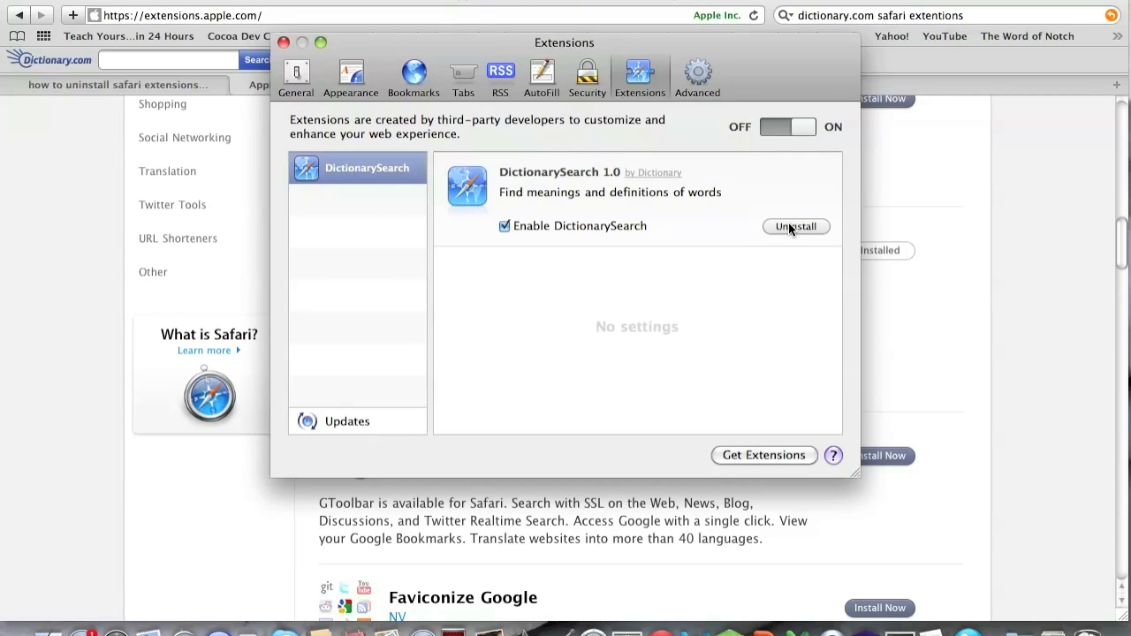
Uninstall the DictionarySearch extension, leaving the Extensions list empty.
{"action": "left_click", "coordinate": [795, 227]}
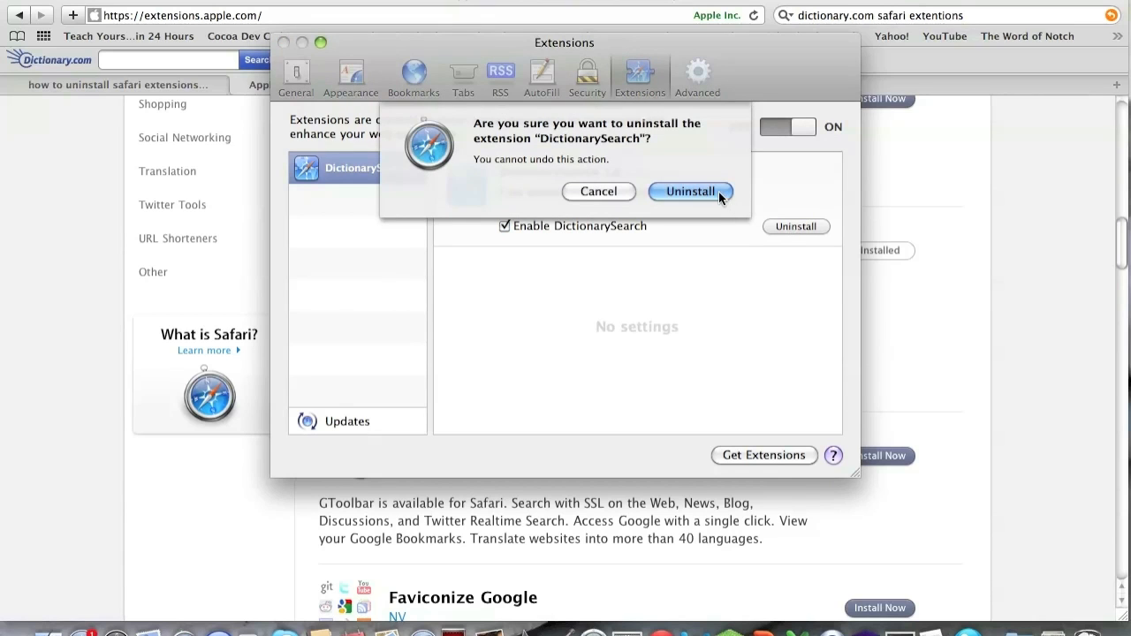
{"action": "left_click", "coordinate": [689, 191]}
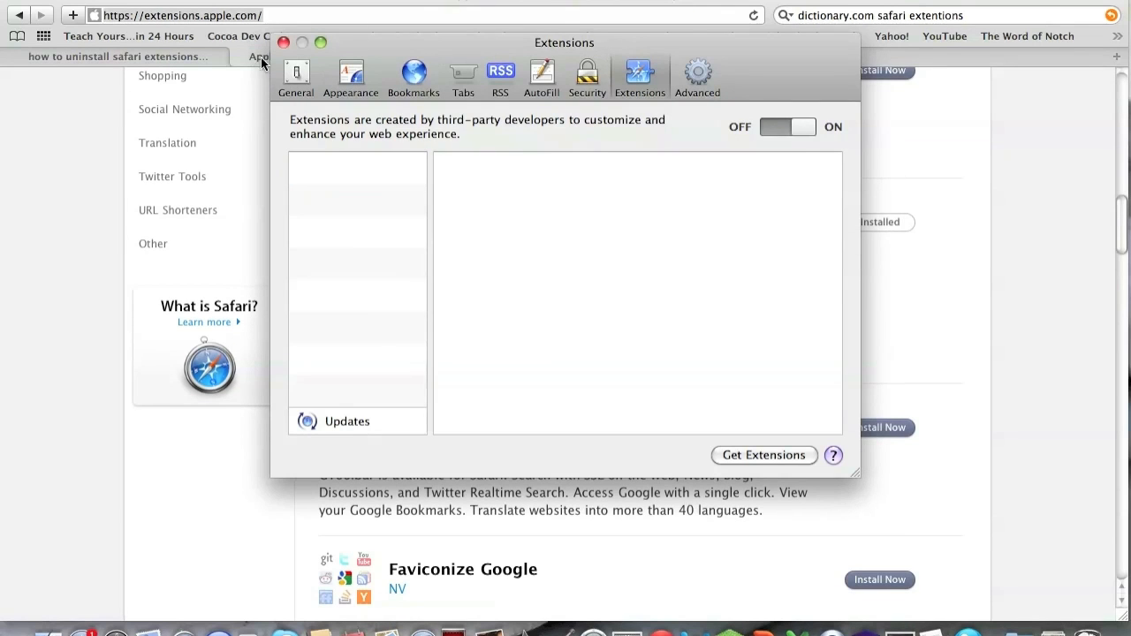